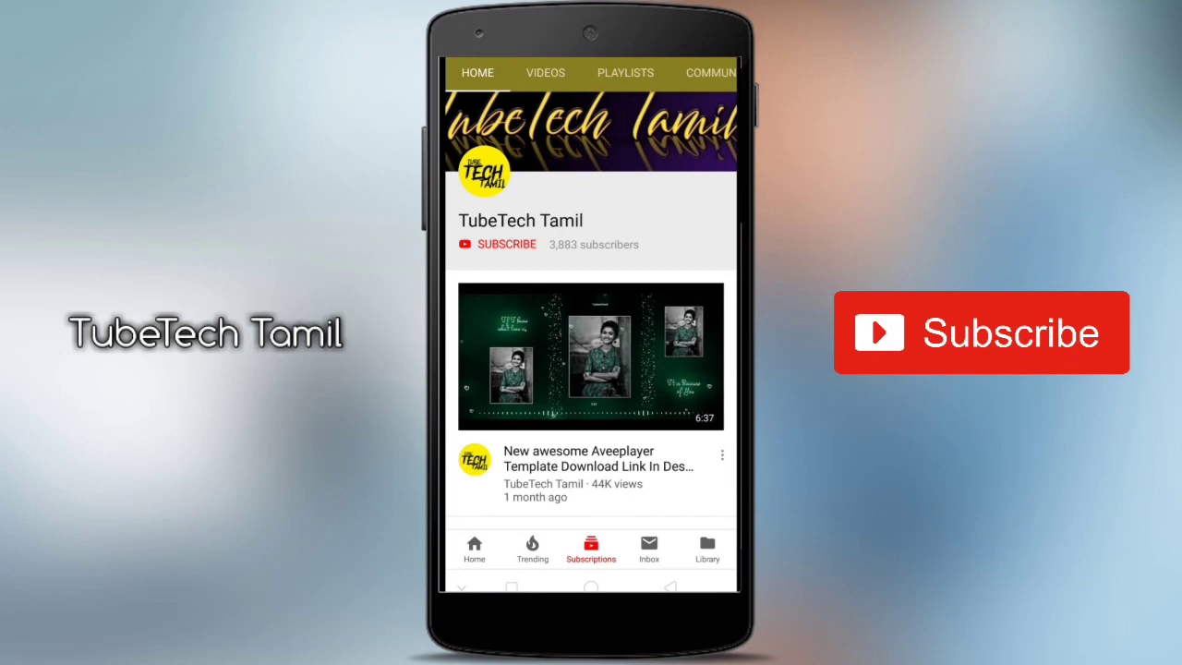
Step: Subscribe to the TubeTech Tamil channel and turn on its notifications
{"action": "left_click", "coordinate": [496, 244]}
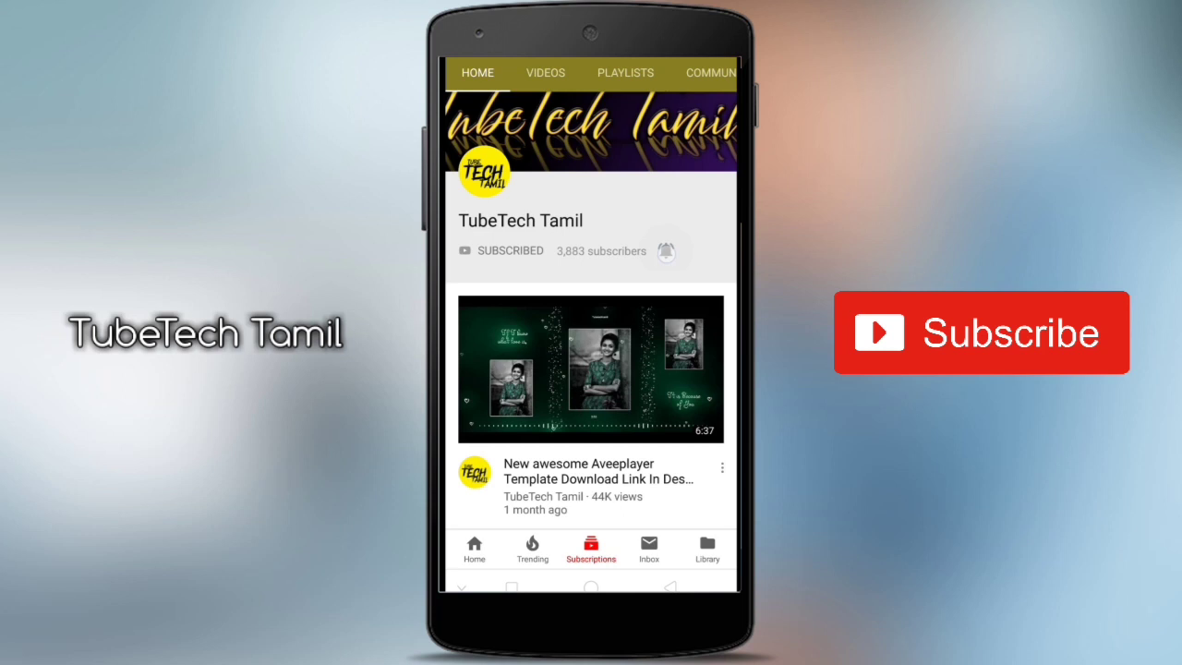
{"action": "left_click", "coordinate": [667, 251]}
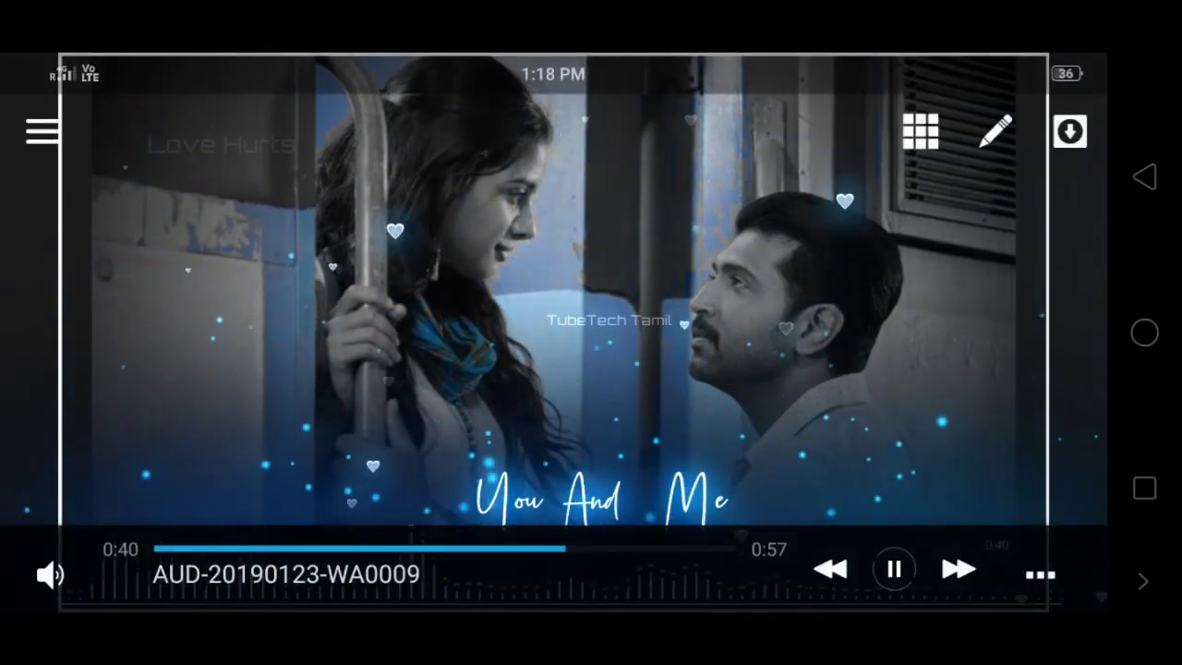
Step: Pause the You And Me template preview and start loading another template
{"action": "left_click", "coordinate": [891, 568]}
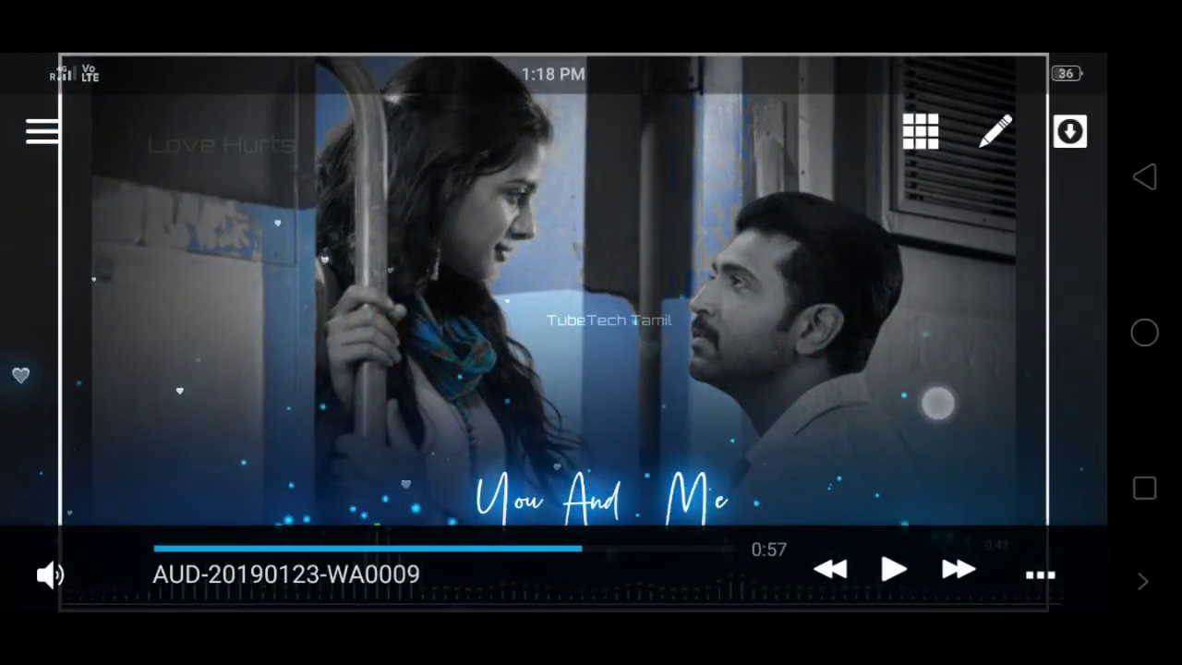
{"action": "left_click", "coordinate": [892, 568]}
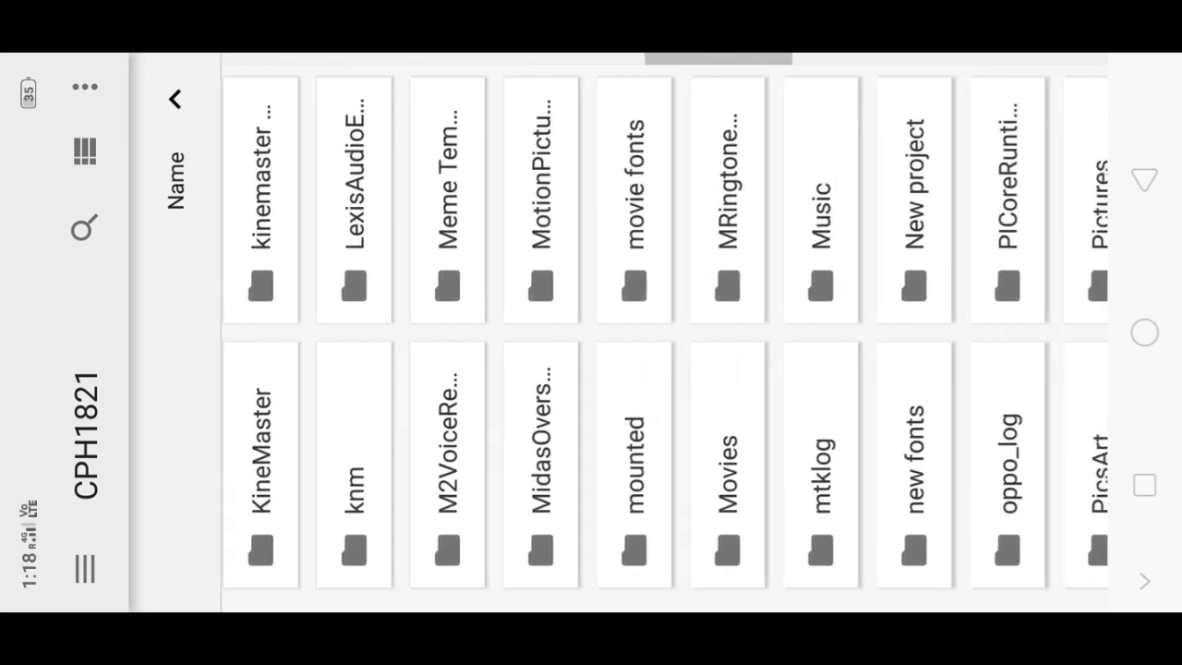
Step: Open the New project folder and browse its numbered template files
{"action": "left_click", "coordinate": [913, 199]}
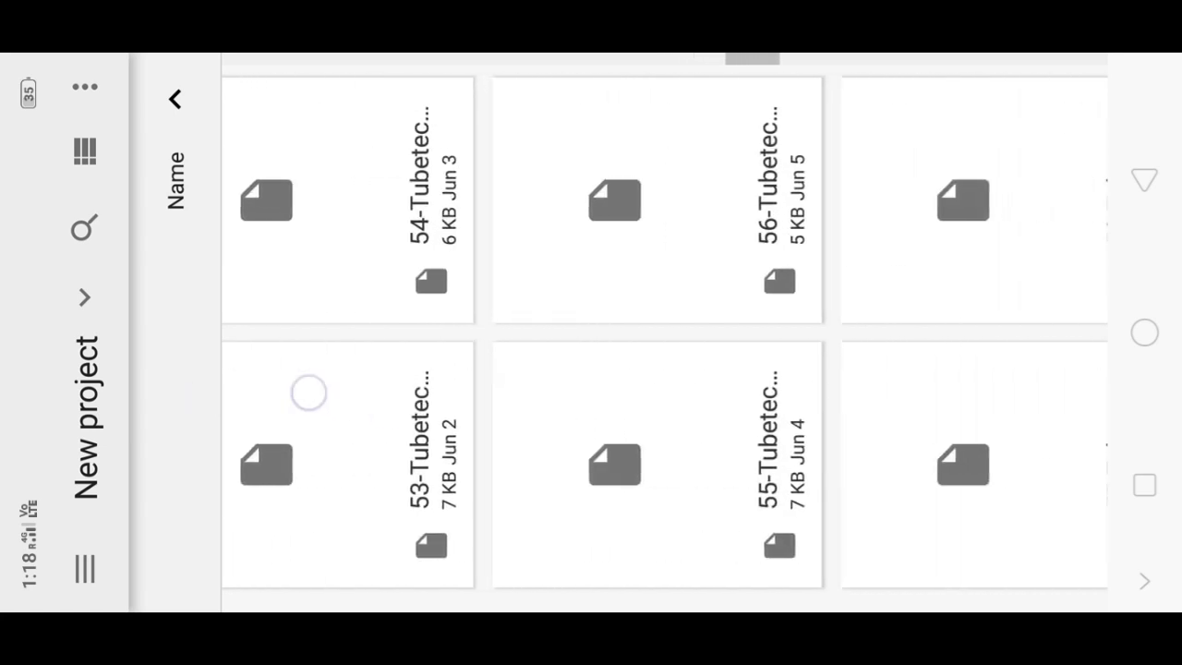
{"action": "scroll", "scroll_direction": "right", "scroll_amount": 3}
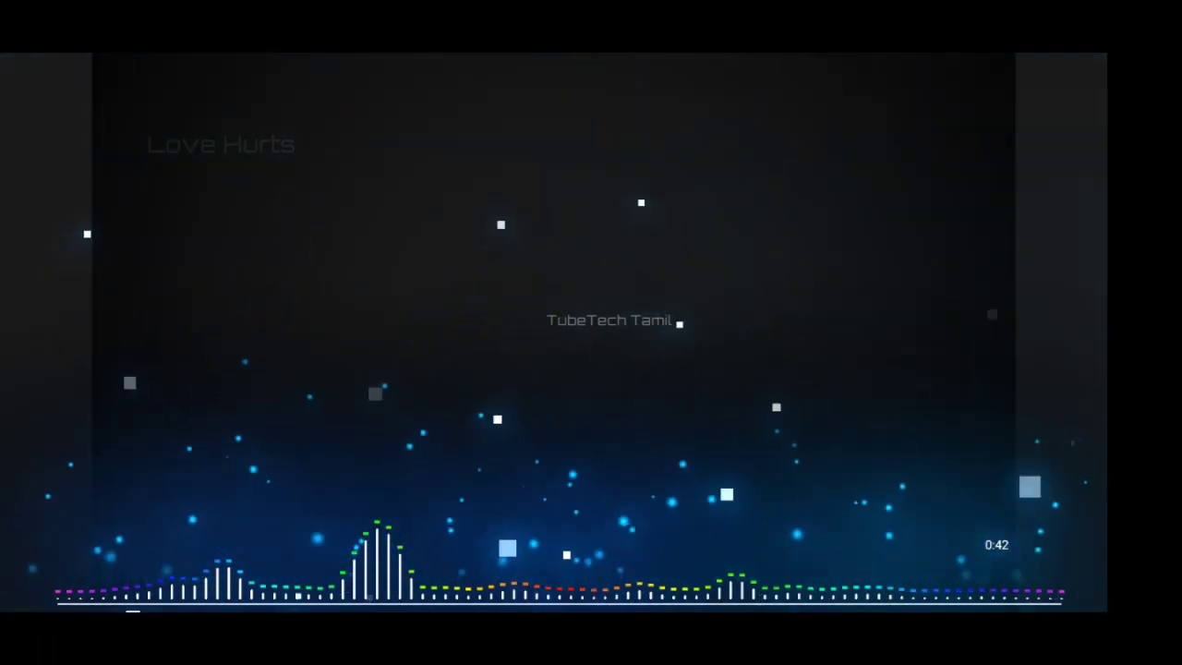
Step: Set the couple photo as the first Image element's custom image
{"action": "left_click", "coordinate": [591, 333]}
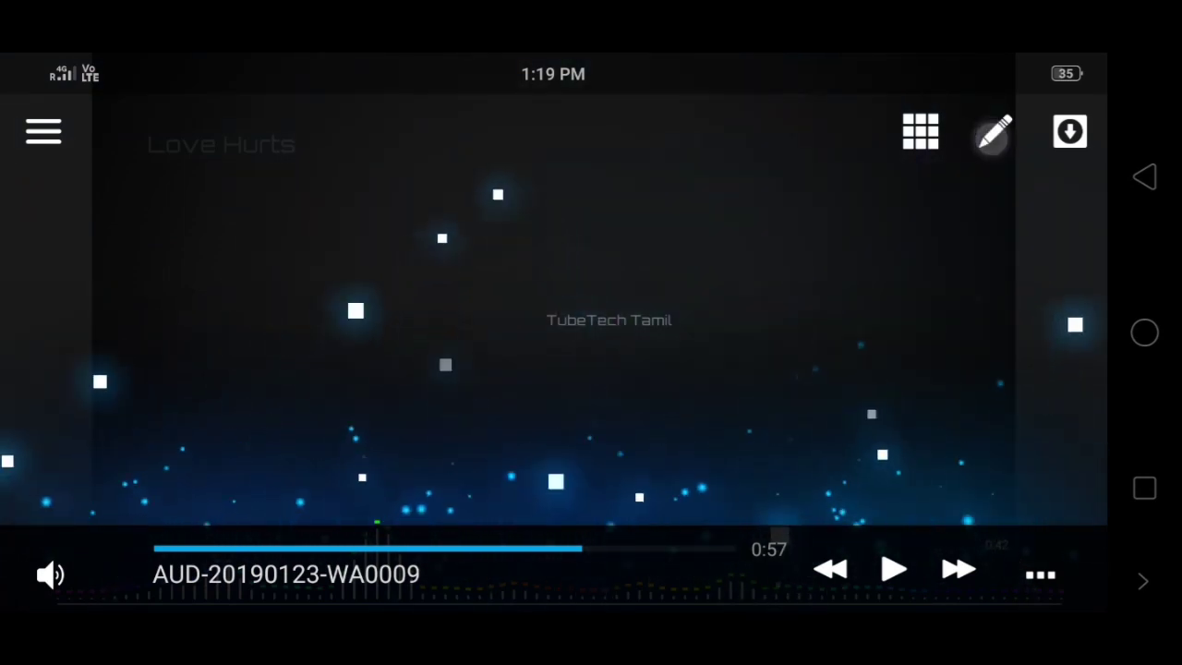
{"action": "left_click", "coordinate": [43, 132]}
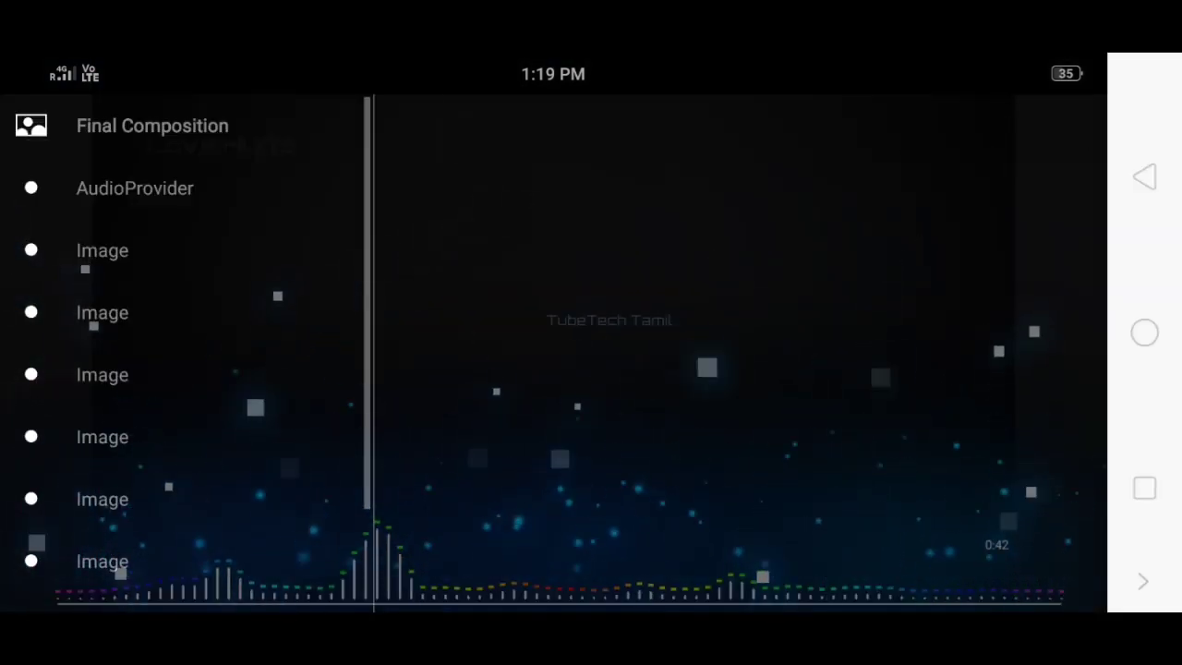
{"action": "left_click", "coordinate": [101, 249]}
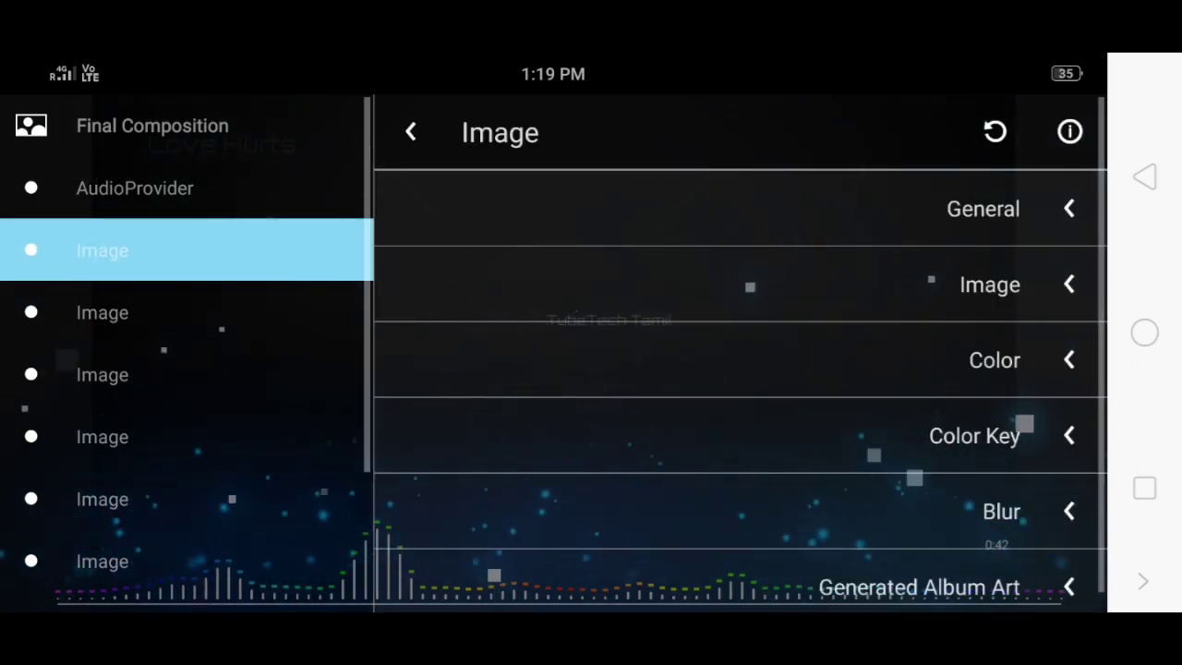
{"action": "left_click", "coordinate": [989, 285]}
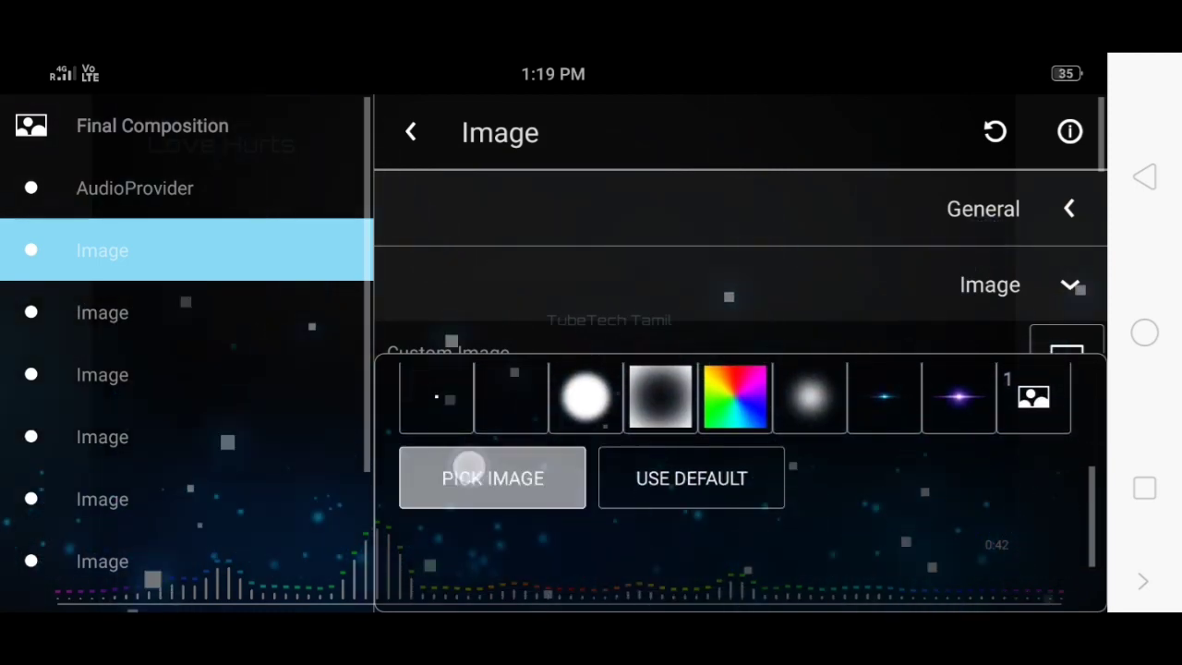
{"action": "left_click", "coordinate": [492, 477]}
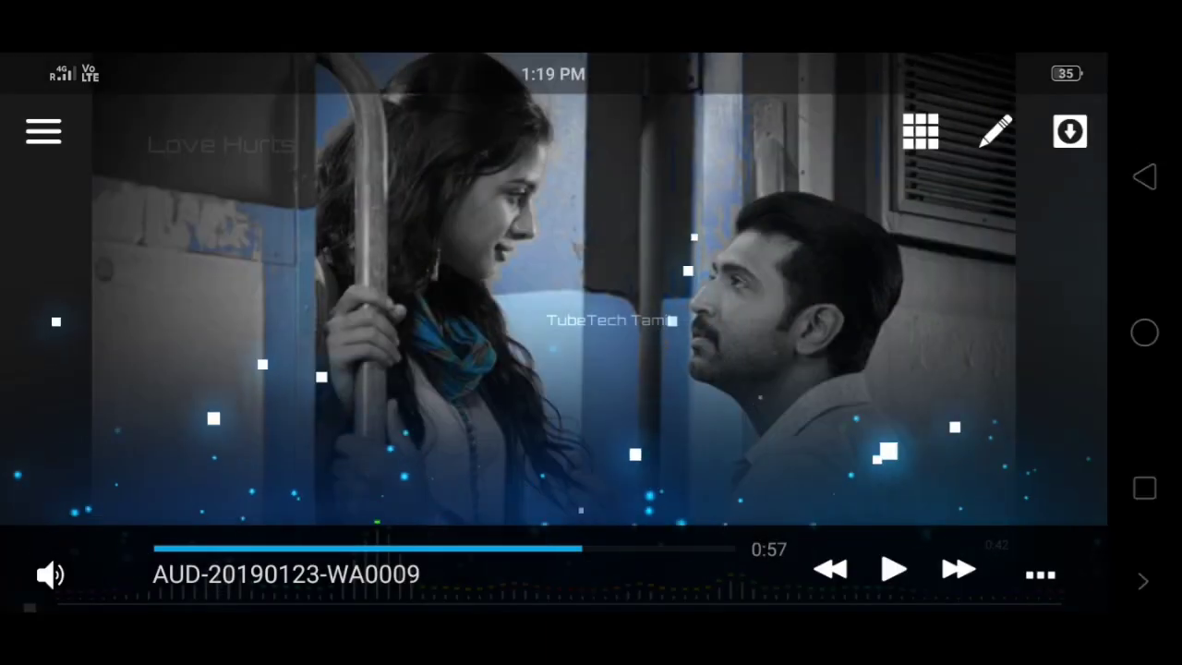
Step: Give the second Particles element a custom heart-shaped particle image
{"action": "left_click", "coordinate": [43, 131]}
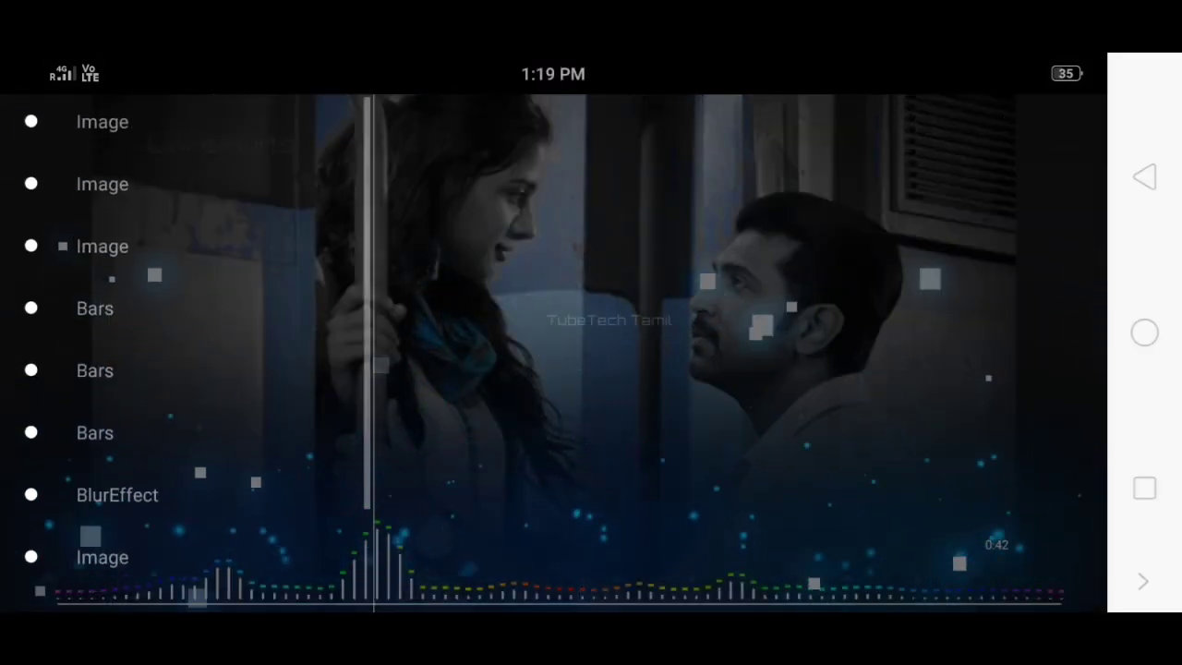
{"action": "scroll", "scroll_direction": "down", "scroll_amount": 3}
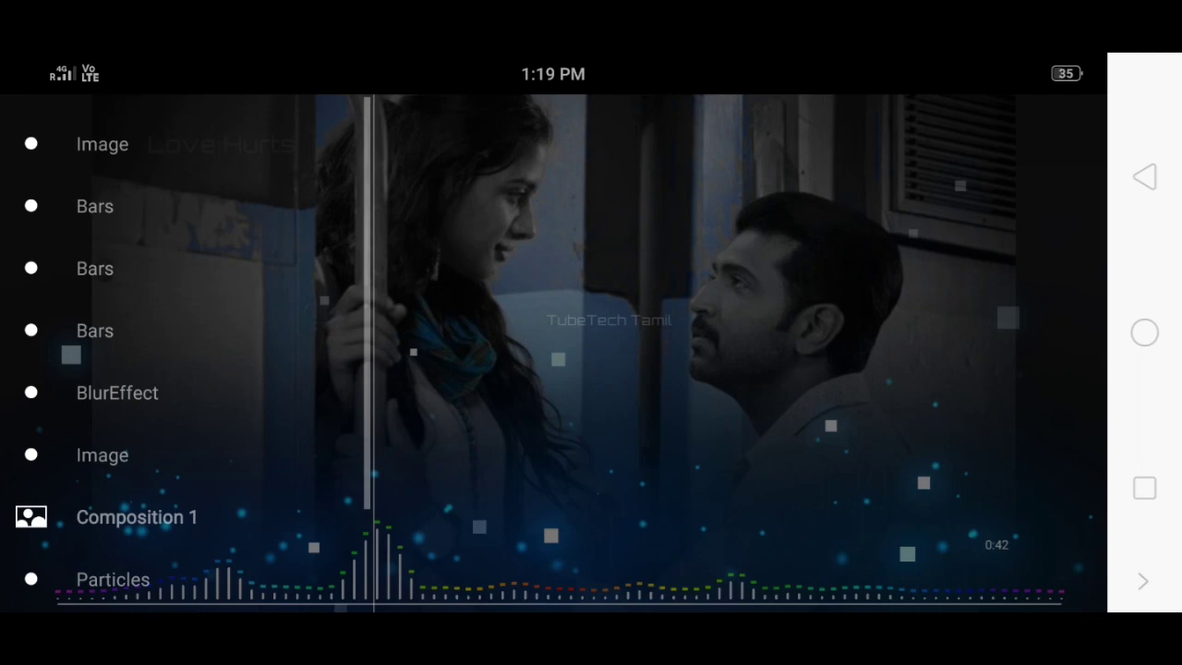
{"action": "left_click", "coordinate": [101, 454]}
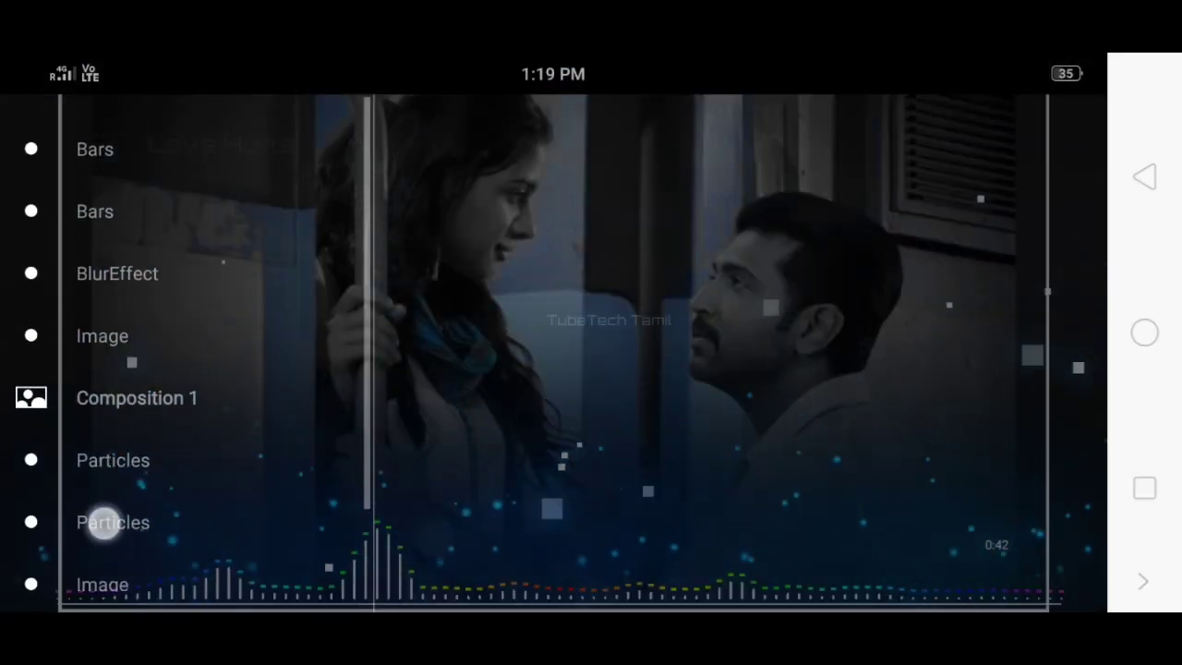
{"action": "left_click", "coordinate": [112, 521]}
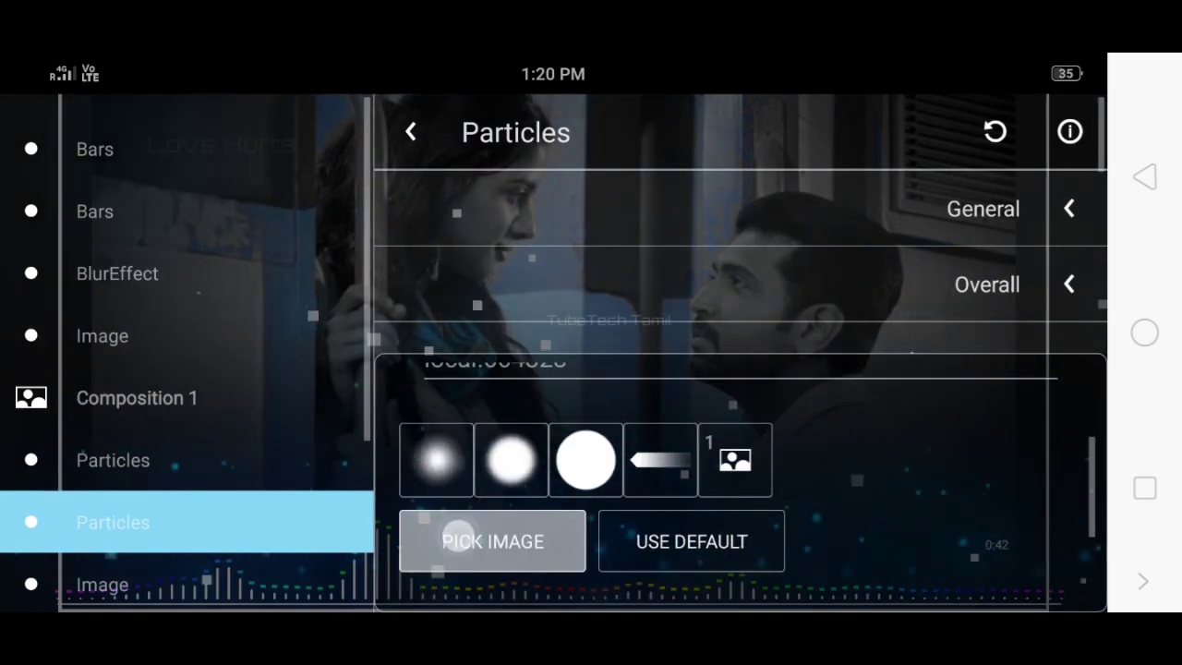
{"action": "left_click", "coordinate": [492, 541]}
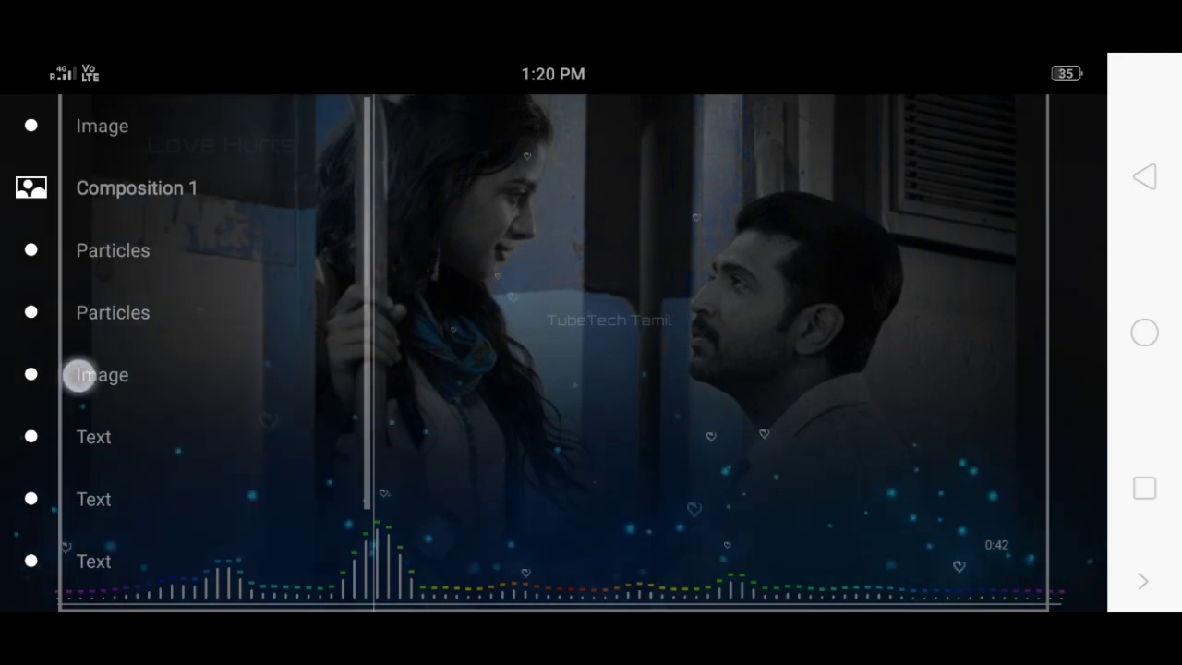
Step: Set a custom image on the Image layer below the particles, then open the last Text layer
{"action": "left_click", "coordinate": [102, 374]}
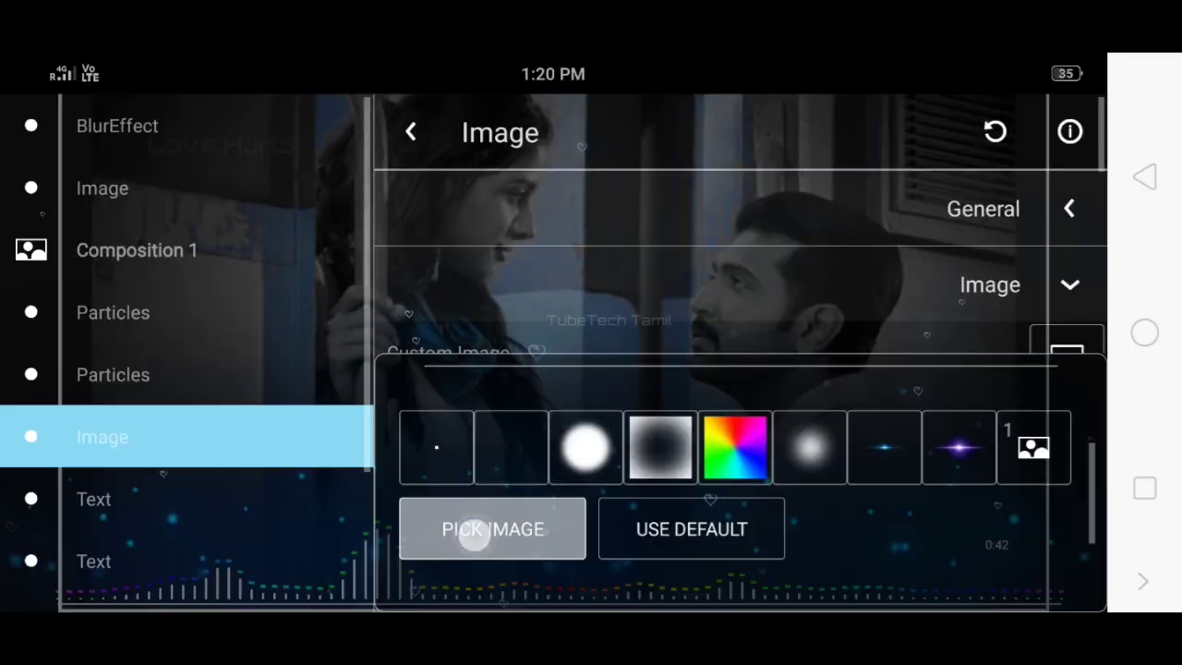
{"action": "left_click", "coordinate": [492, 528]}
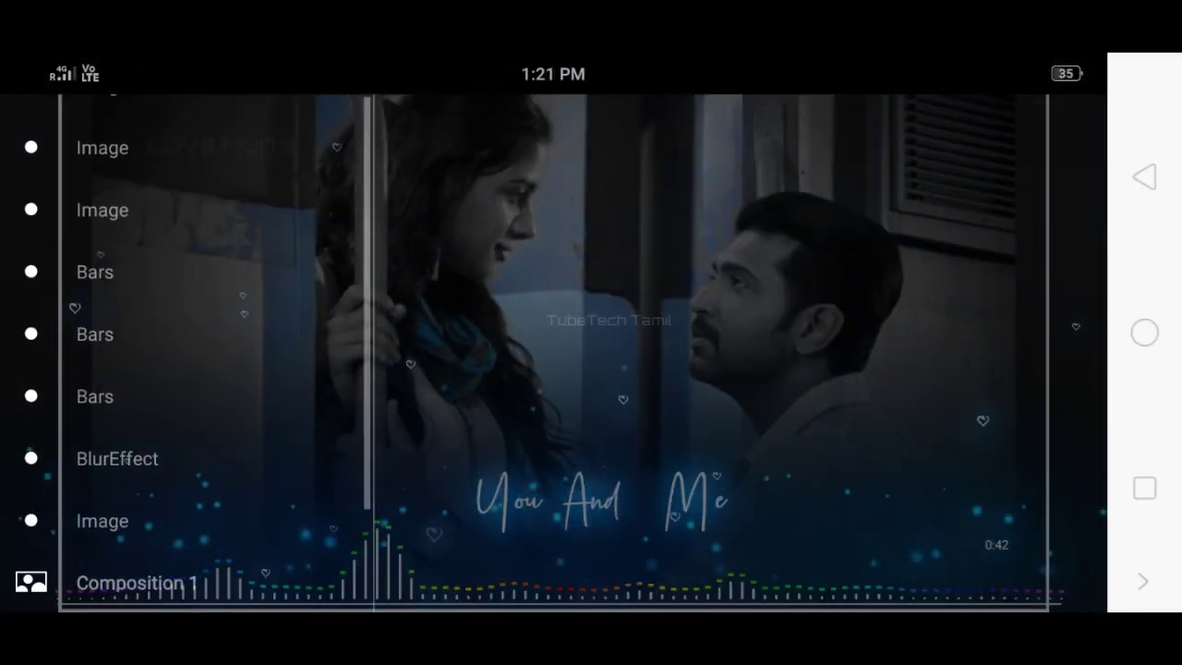
{"action": "scroll", "scroll_direction": "down", "scroll_amount": 3}
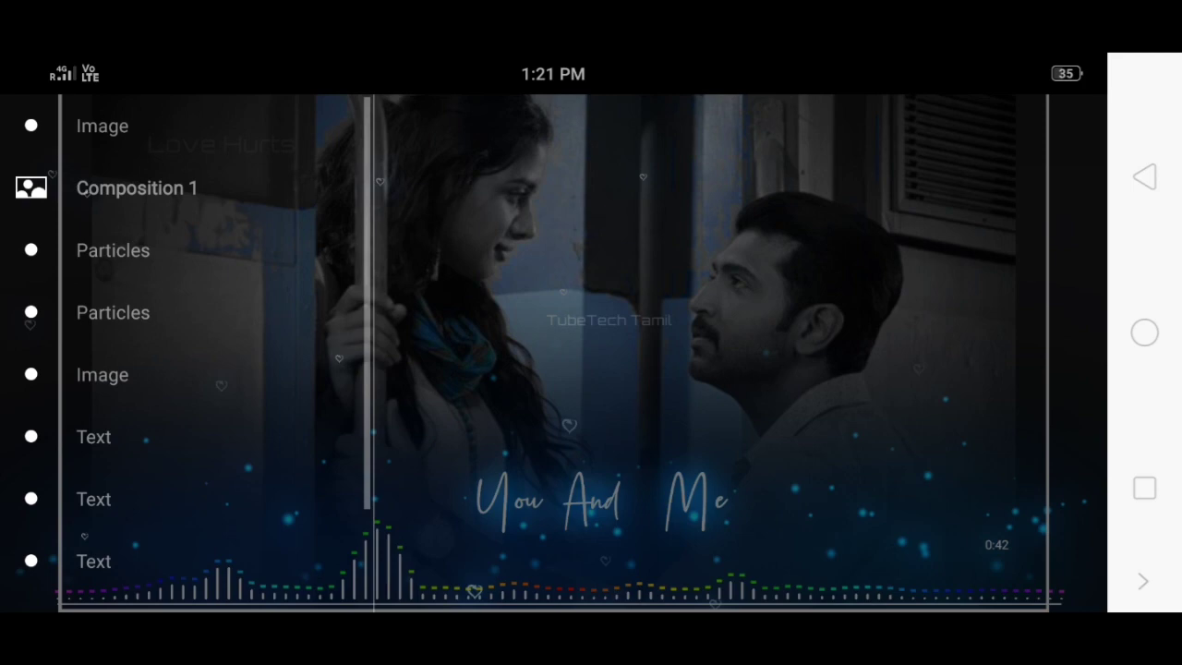
{"action": "left_click", "coordinate": [93, 560]}
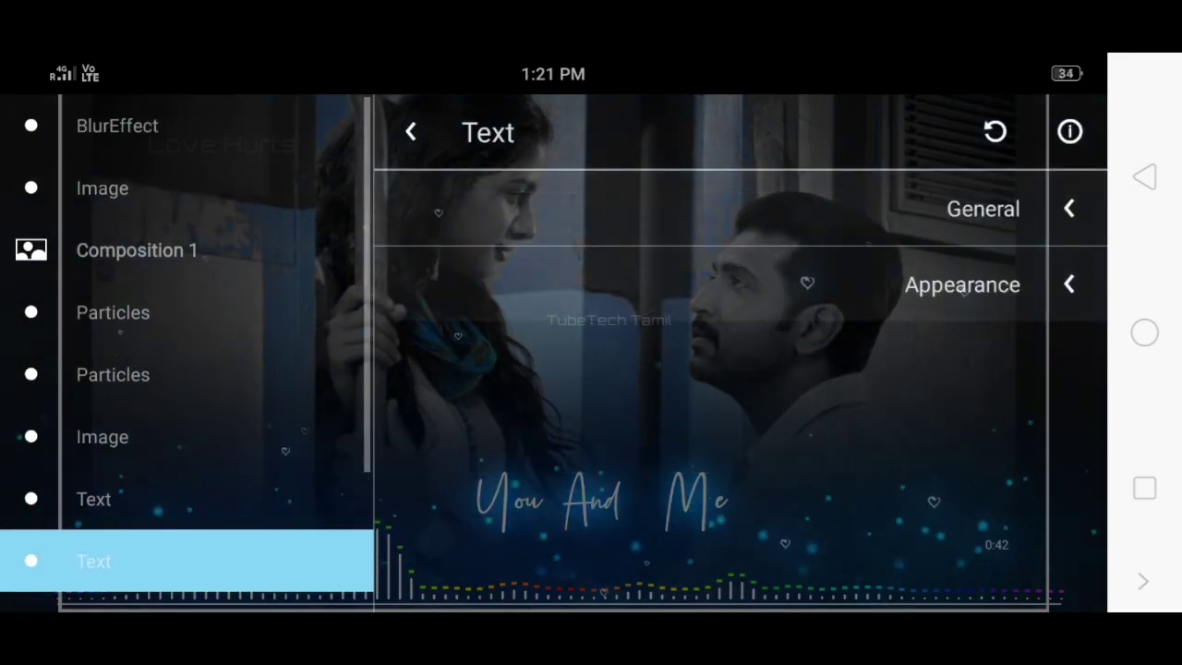
{"action": "left_click", "coordinate": [961, 284]}
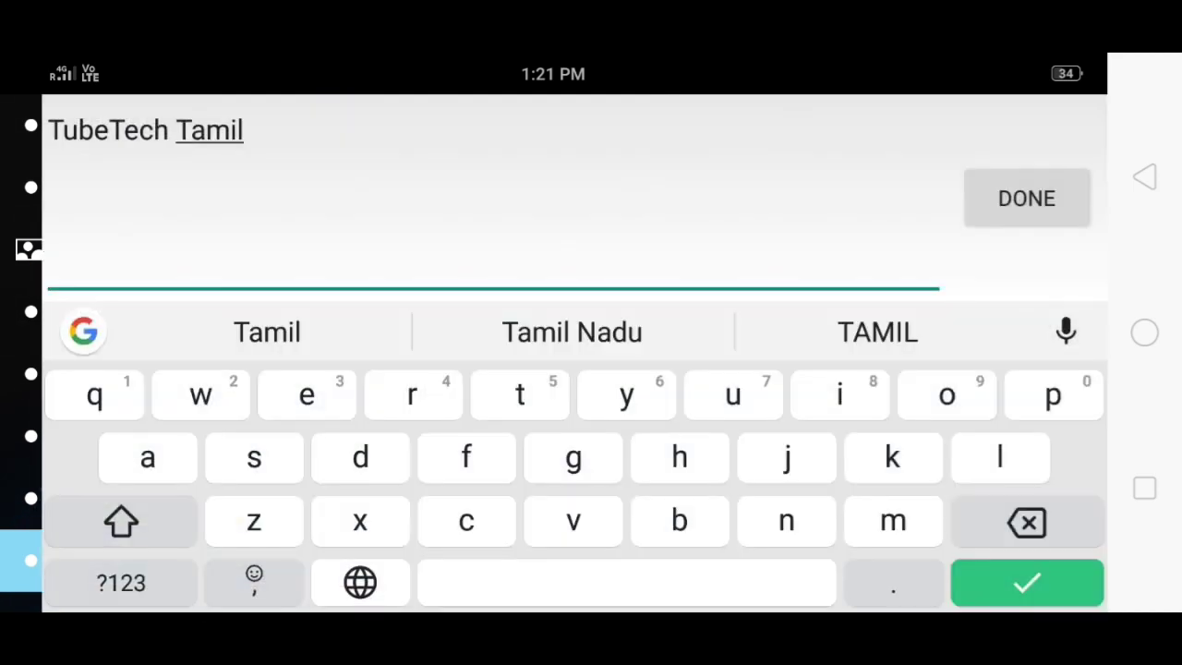
{"action": "left_click", "coordinate": [1025, 522]}
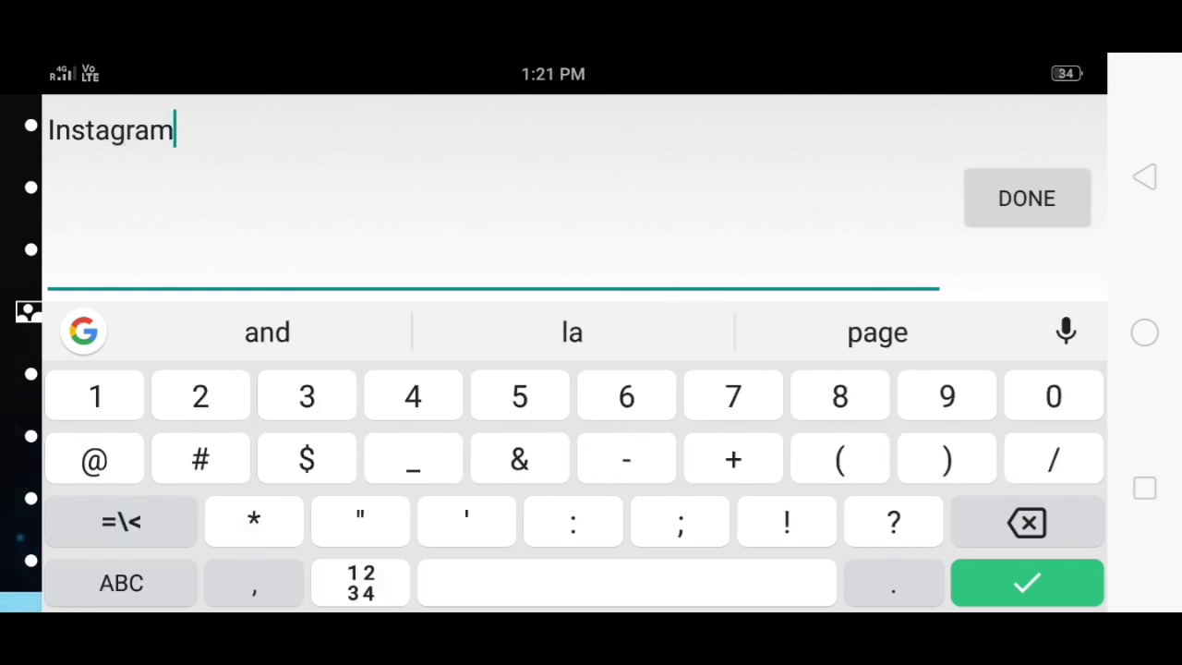
{"action": "type", "text": "@Tubet"}
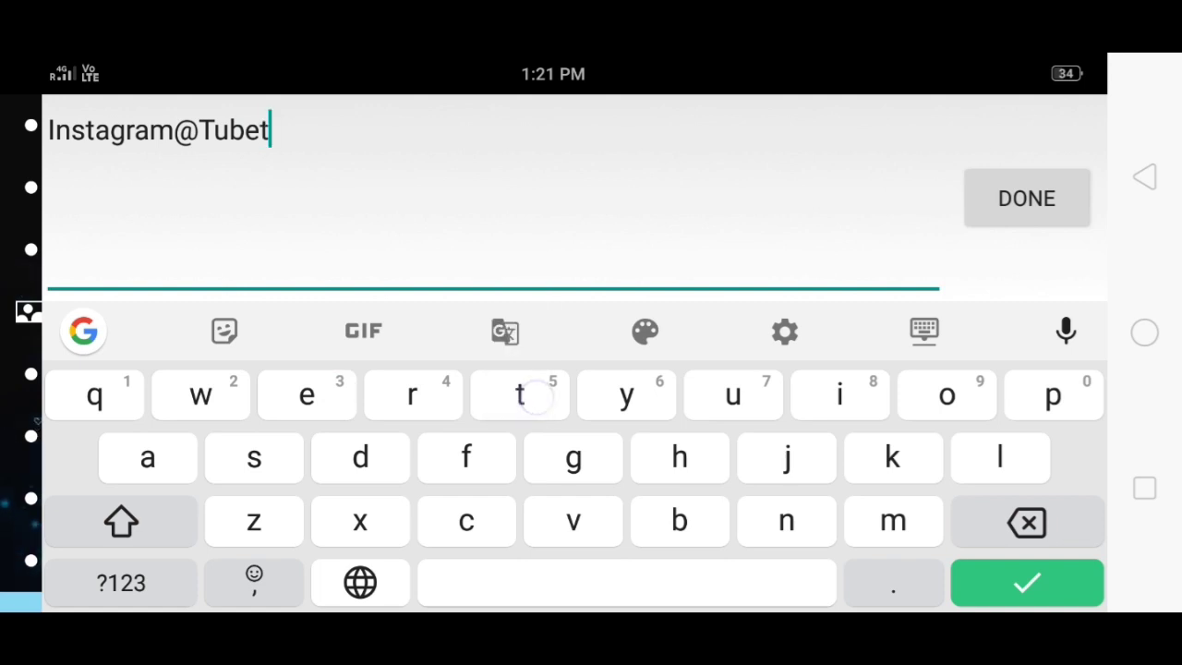
{"action": "type", "text": "echTami"}
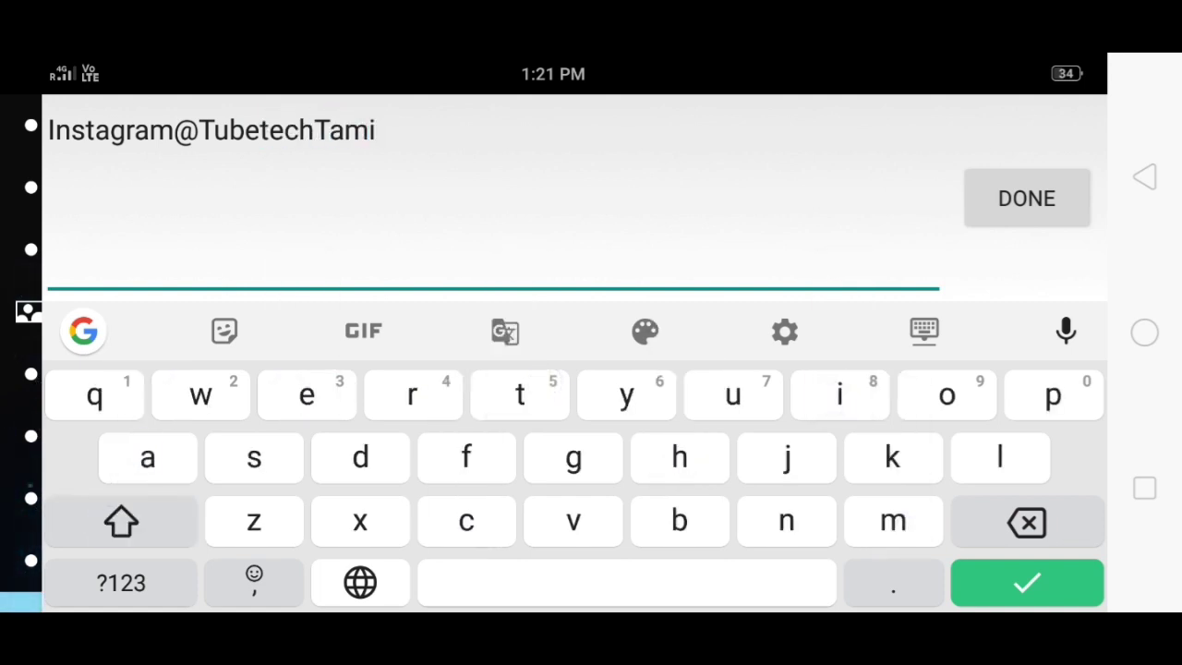
{"action": "left_click", "coordinate": [1026, 198]}
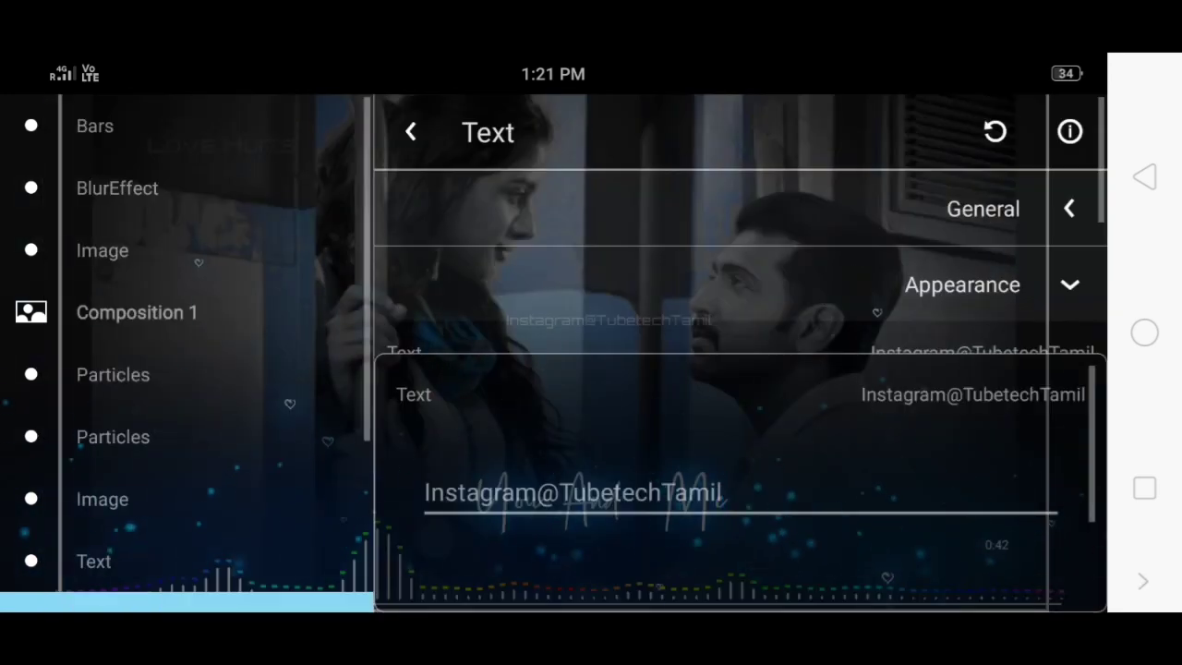
Step: Correct the watermark's Instagram handle and confirm the new wording
{"action": "left_click", "coordinate": [572, 491]}
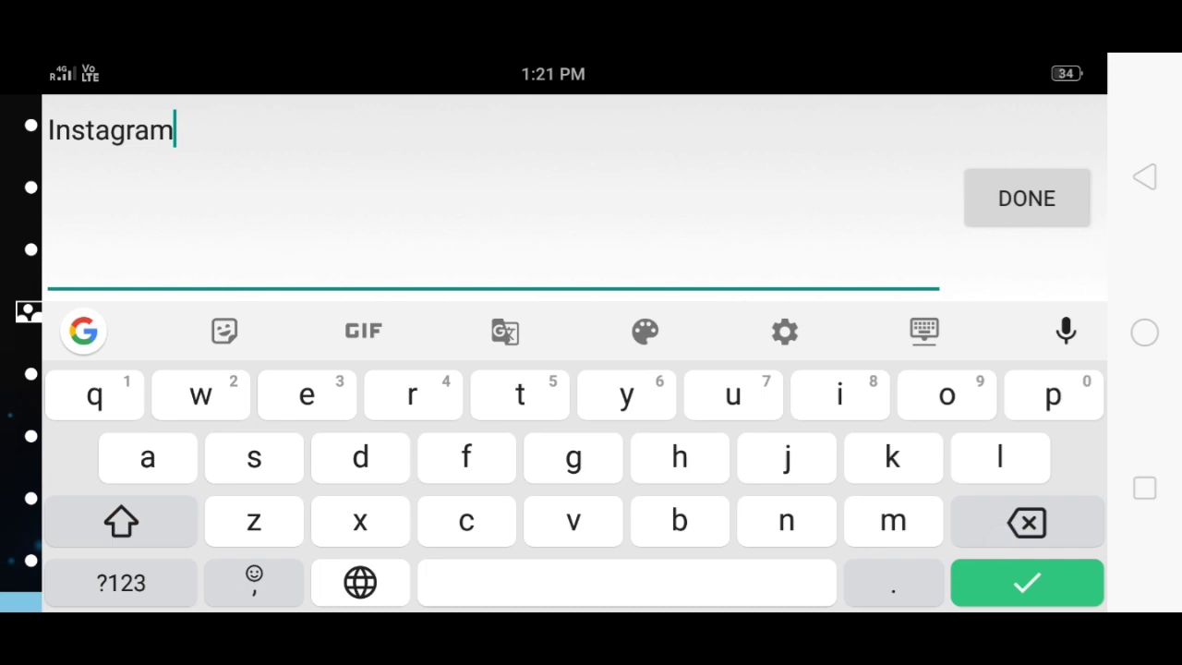
{"action": "type", "text": "@vijaykri"}
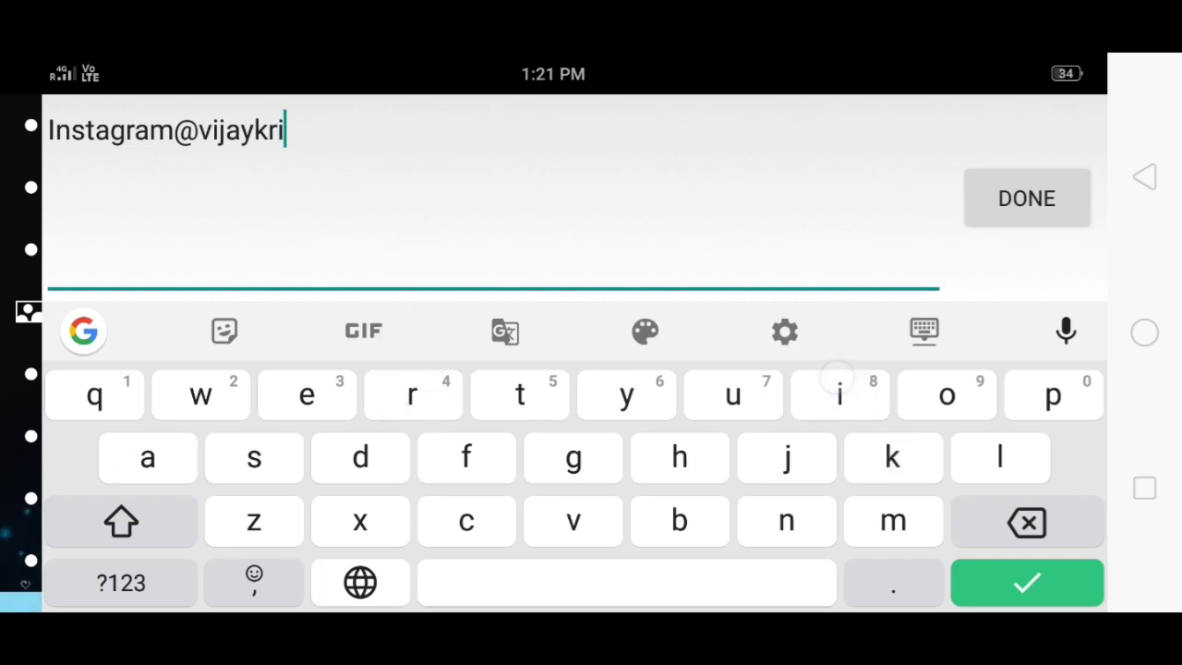
{"action": "type", "text": "sh_creati"}
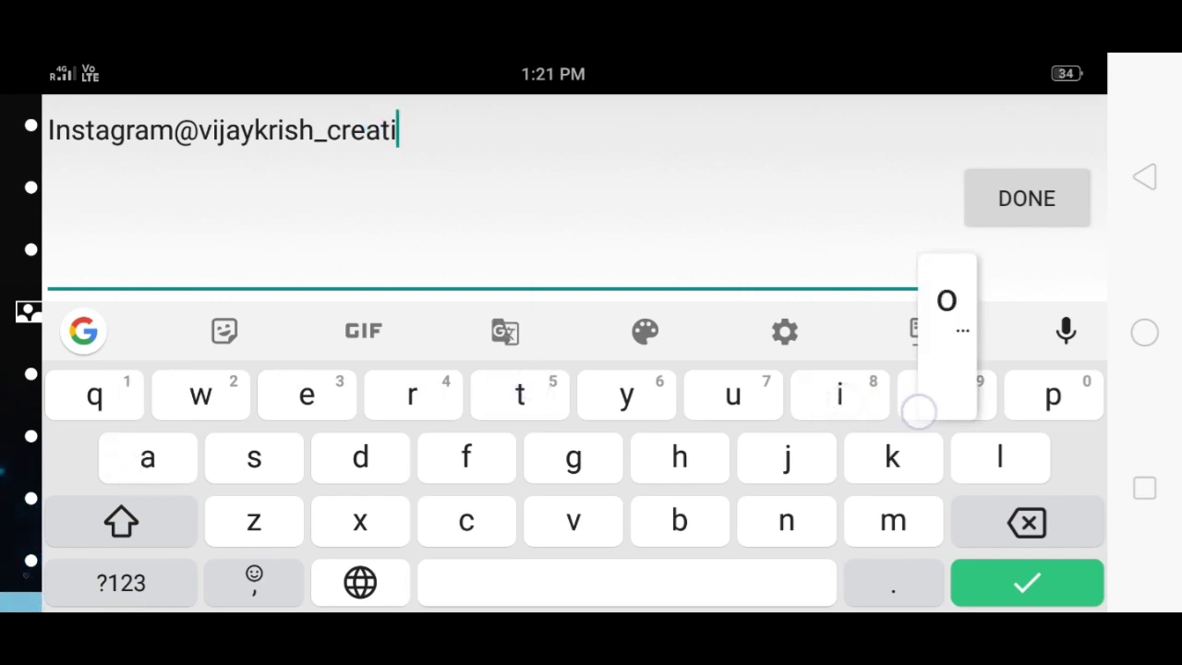
{"action": "type", "text": "ons"}
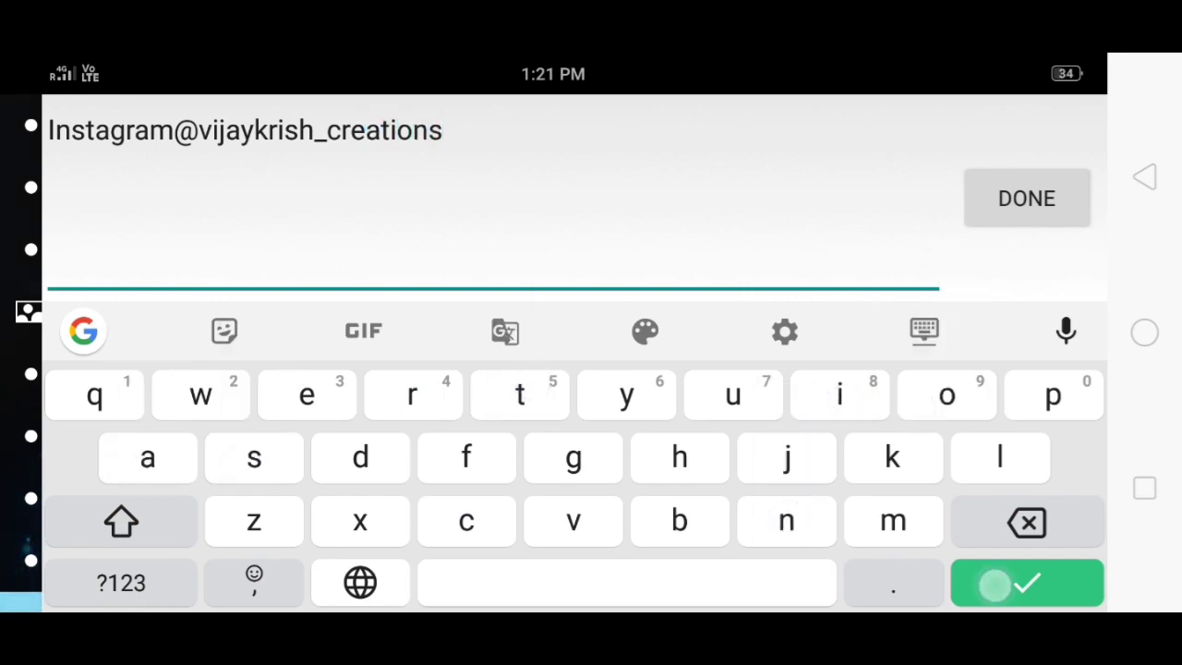
{"action": "left_click", "coordinate": [1025, 197]}
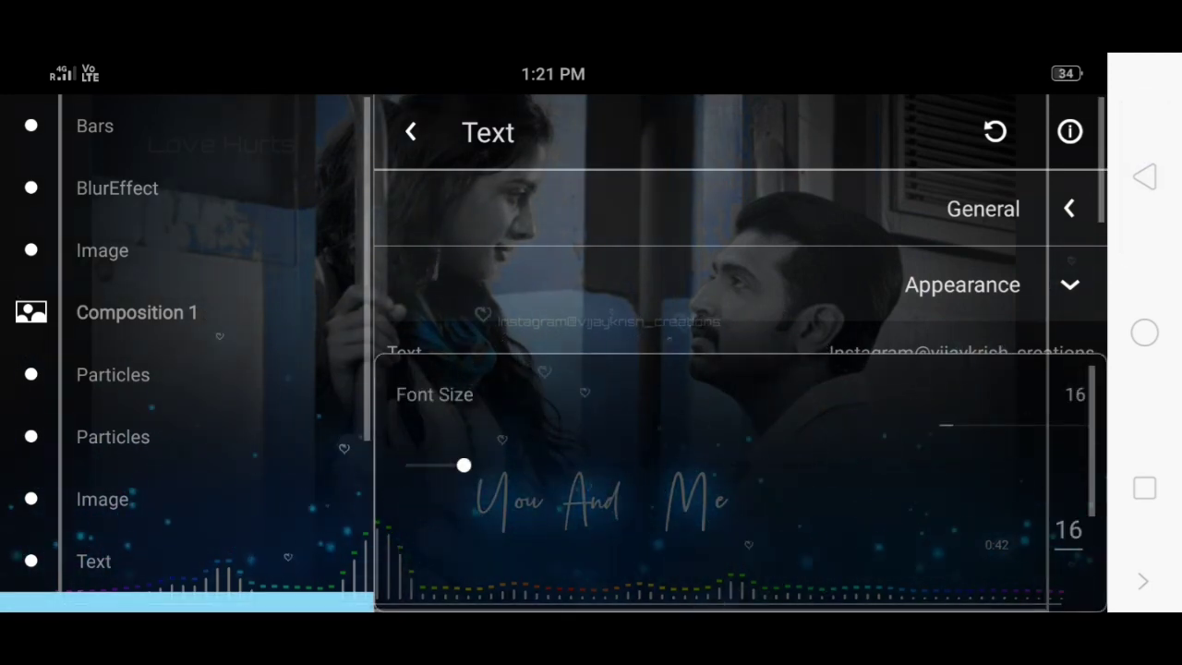
Step: Shrink the watermark text's font size to 16
{"action": "left_click_drag", "start_coordinate": [463, 465], "coordinate": [441, 466]}
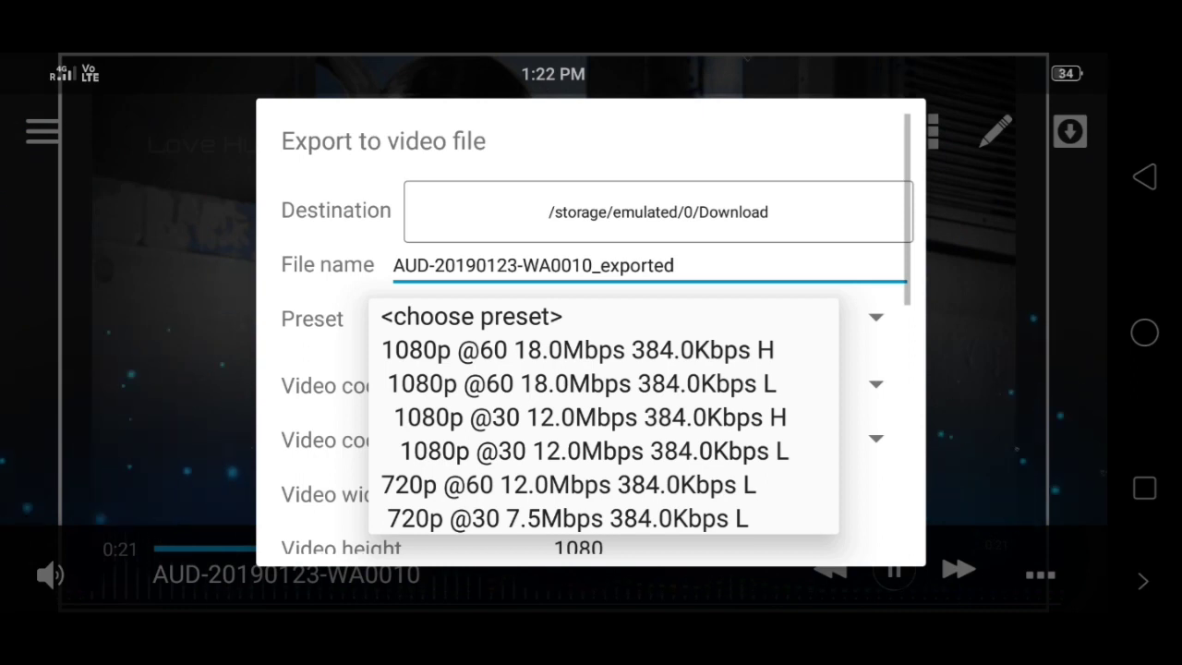
{"action": "left_click", "coordinate": [572, 484]}
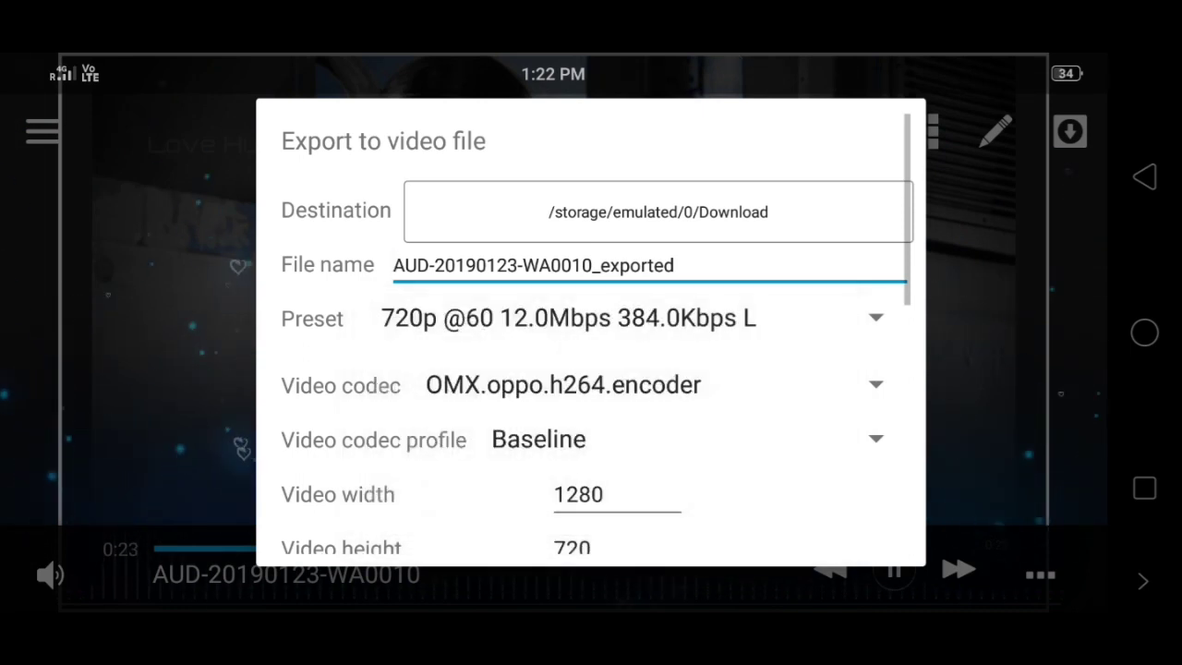
{"action": "scroll", "scroll_direction": "down", "scroll_amount": 3}
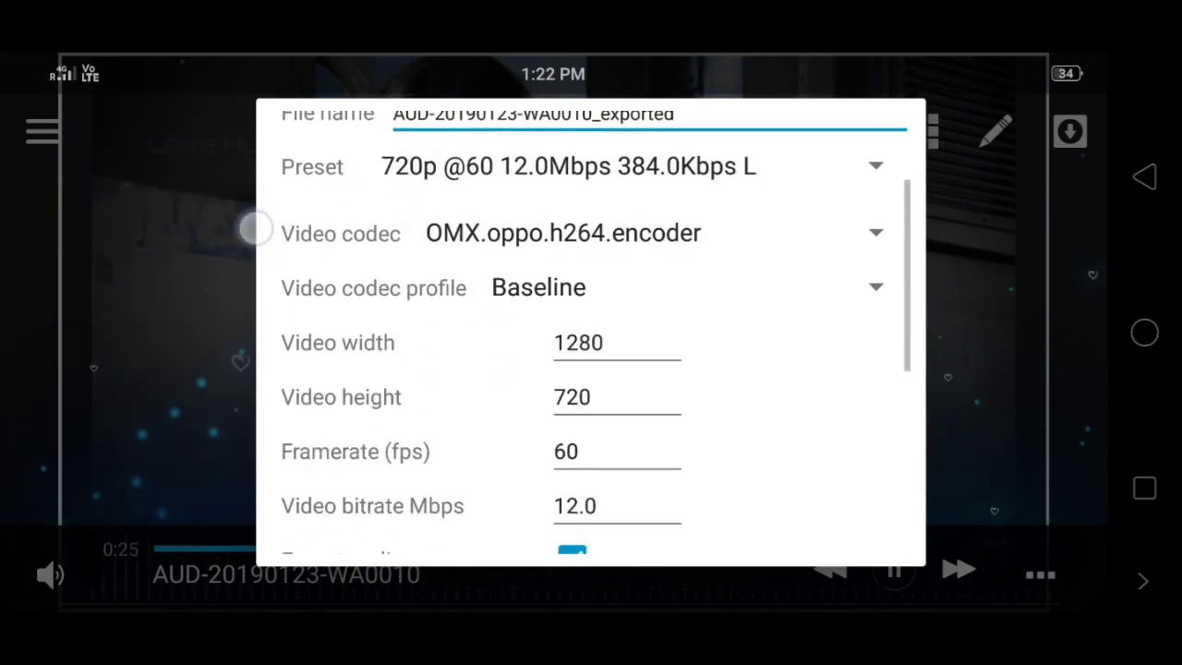
{"action": "scroll", "scroll_direction": "down", "scroll_amount": 3}
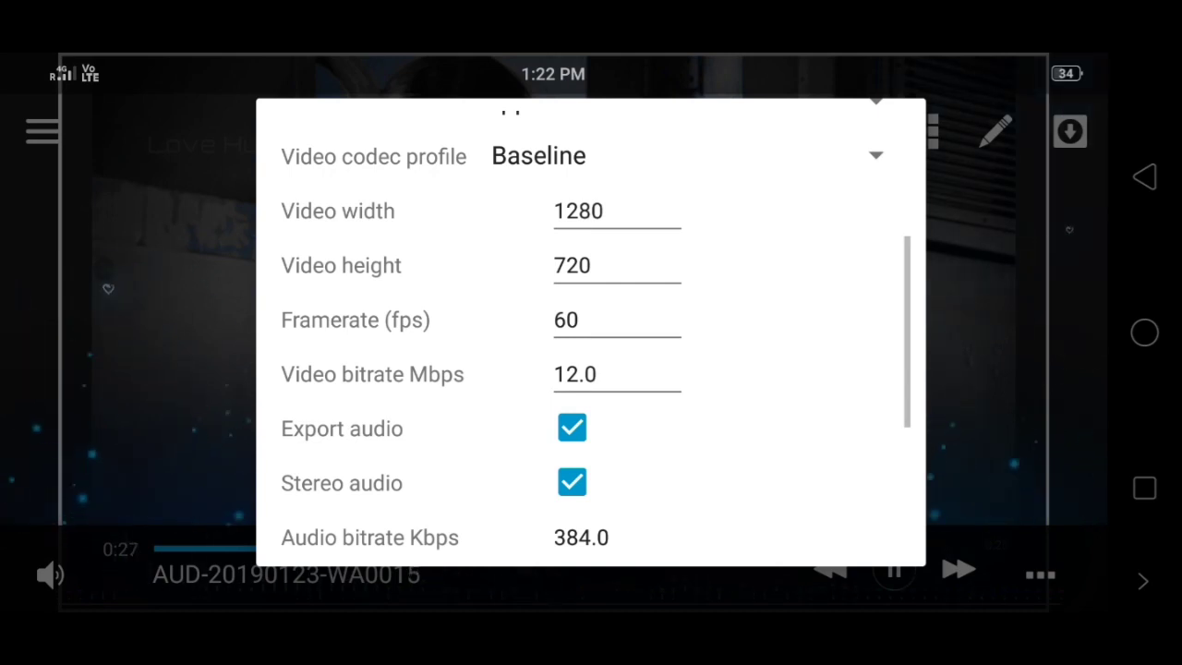
{"action": "scroll", "scroll_direction": "down", "scroll_amount": 3}
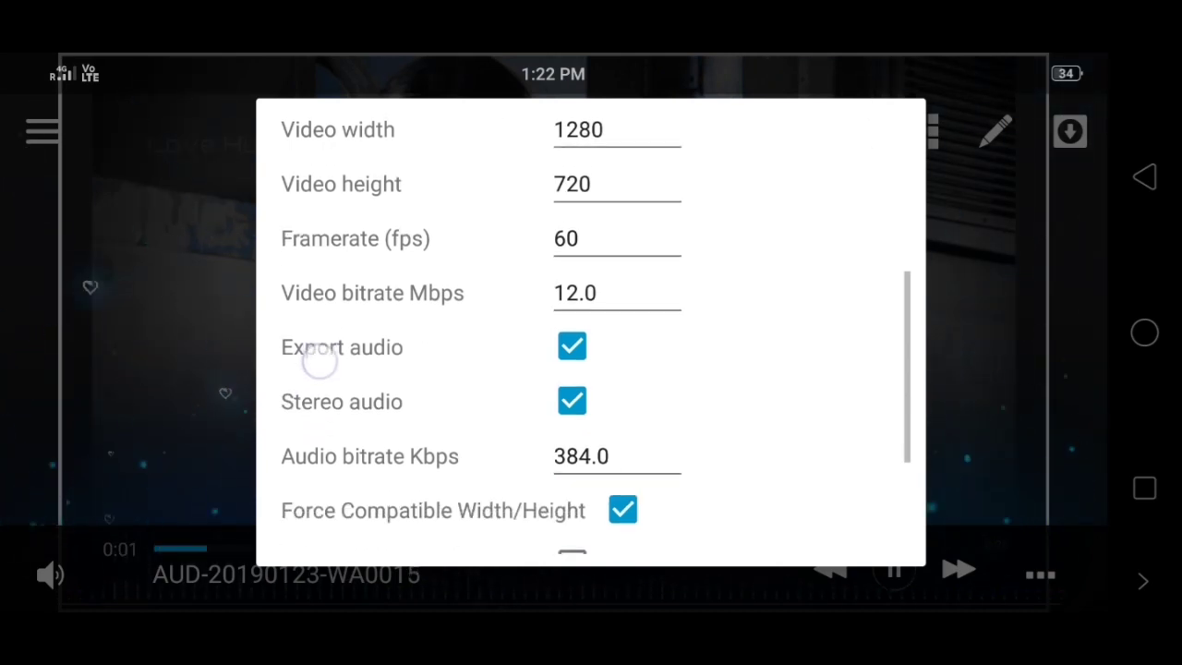
{"action": "scroll", "scroll_direction": "down", "scroll_amount": 3}
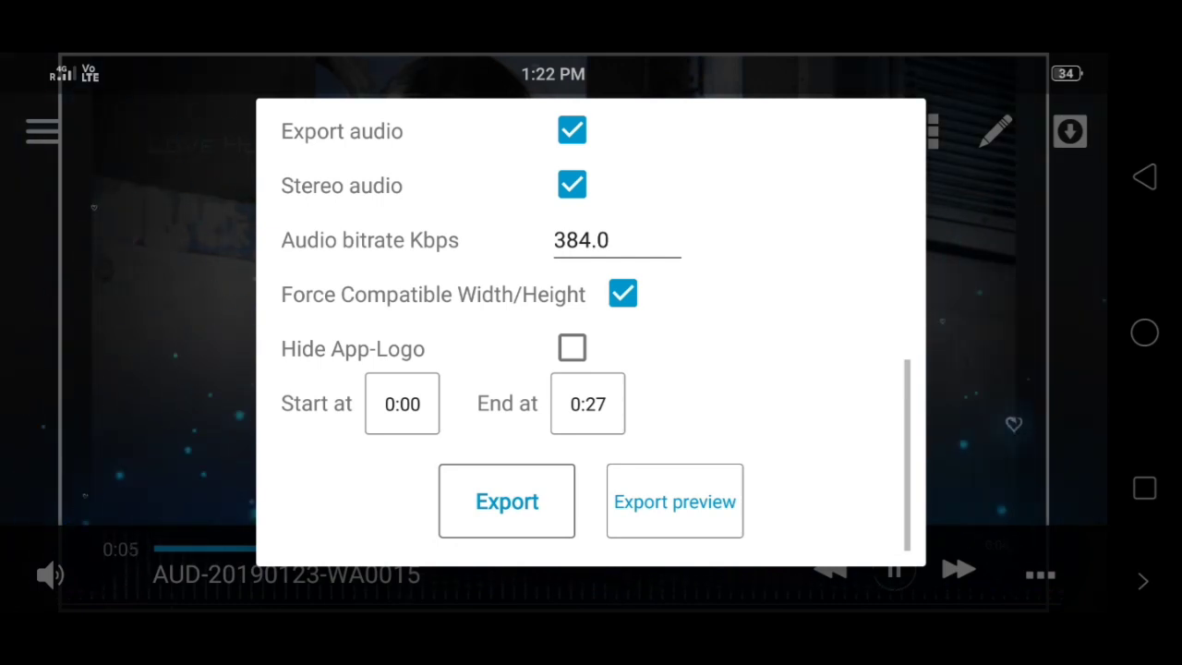
{"action": "left_click", "coordinate": [506, 502]}
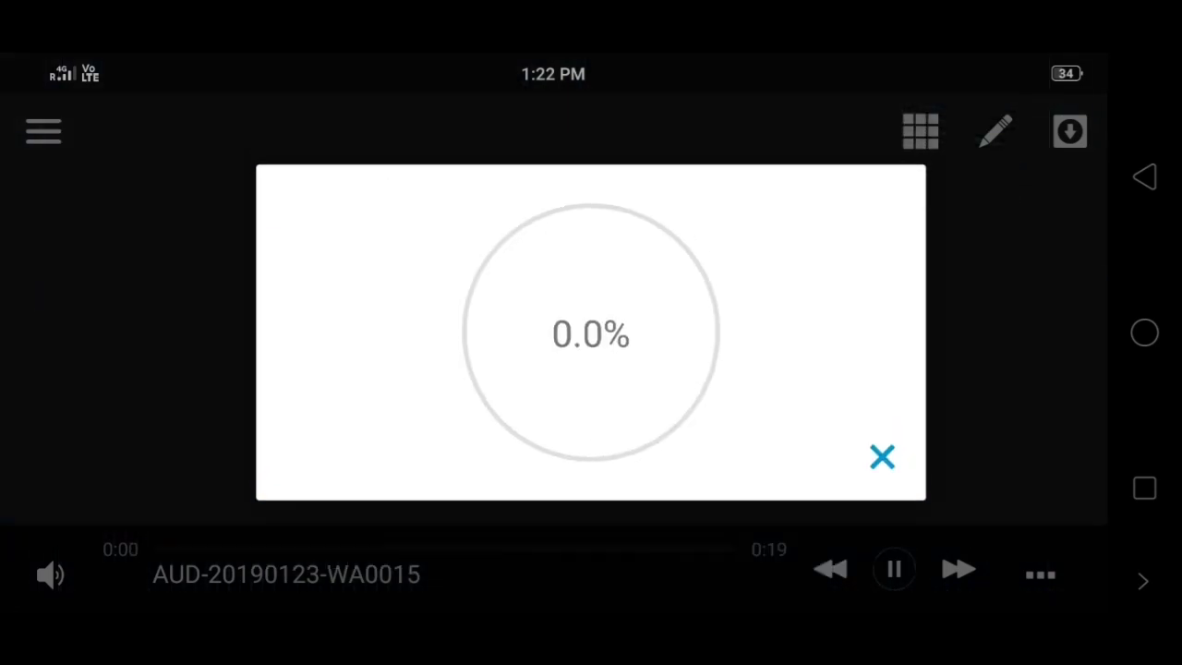